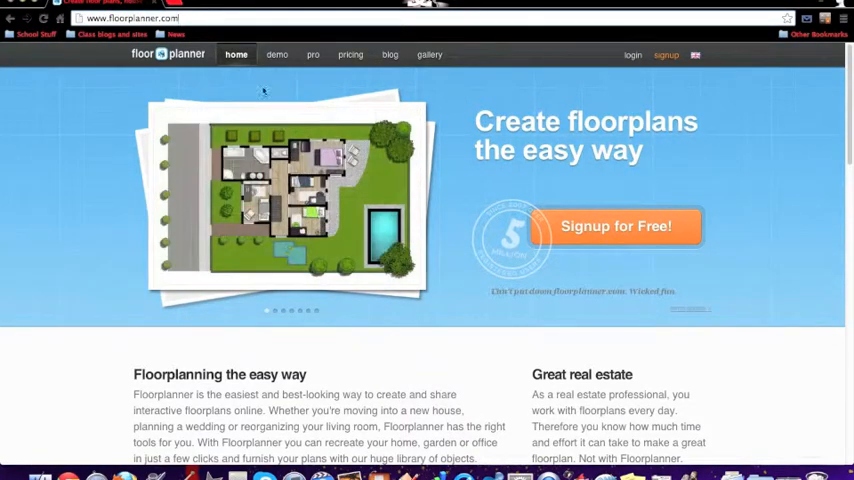
- Load the demo floorplan editor from the Floorplanner homepage's 'demo' link
{"action": "left_click", "coordinate": [276, 54]}
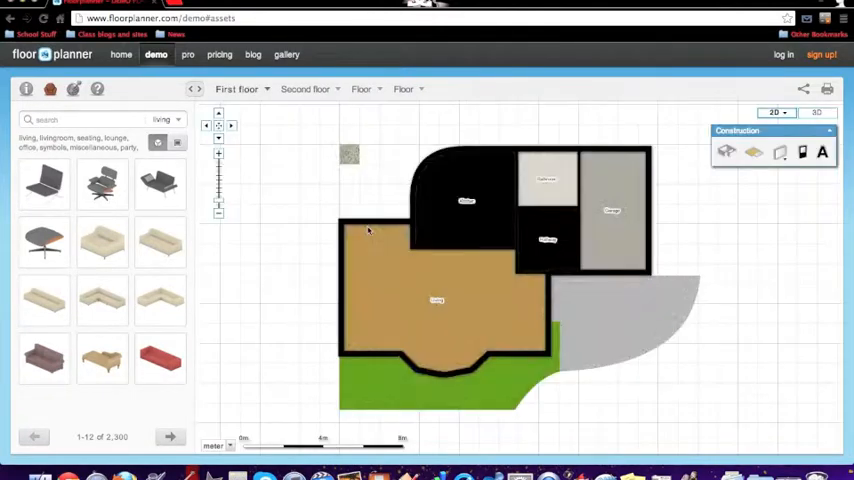
- Move the kitchen items into a new layout in the furnished demo house
{"action": "left_click", "coordinate": [237, 89]}
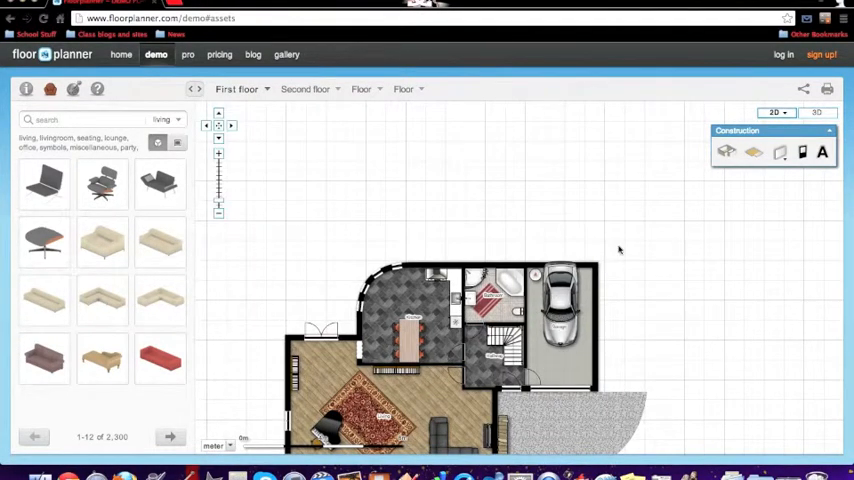
{"action": "left_click", "coordinate": [560, 310]}
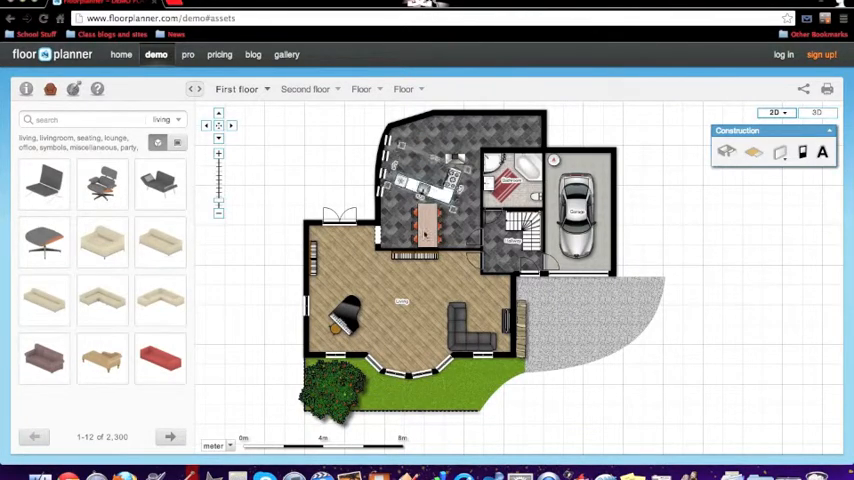
{"action": "left_click", "coordinate": [425, 210]}
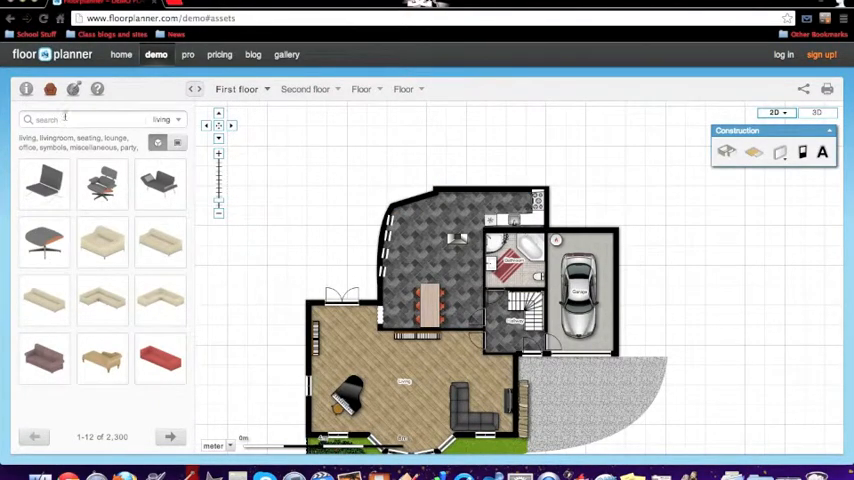
- Search the library for 'pool' and place a Swimming Pool in the yard below the house
{"action": "type", "text": "pl"}
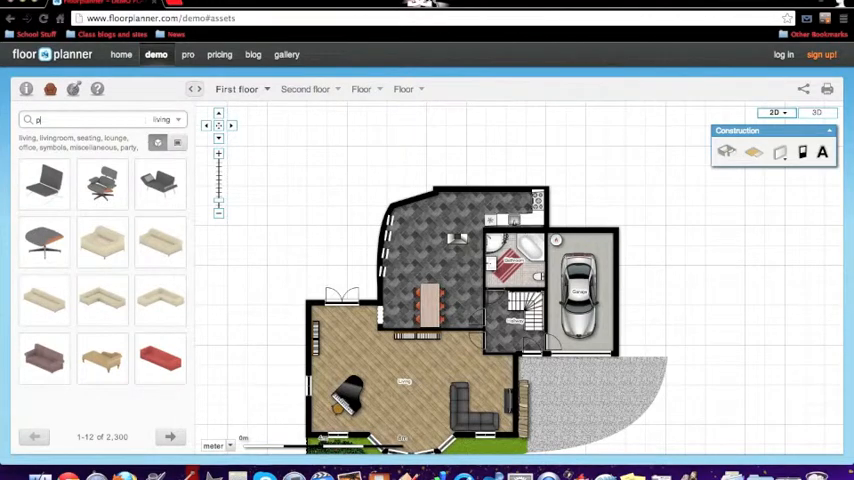
{"action": "type", "text": "pool"}
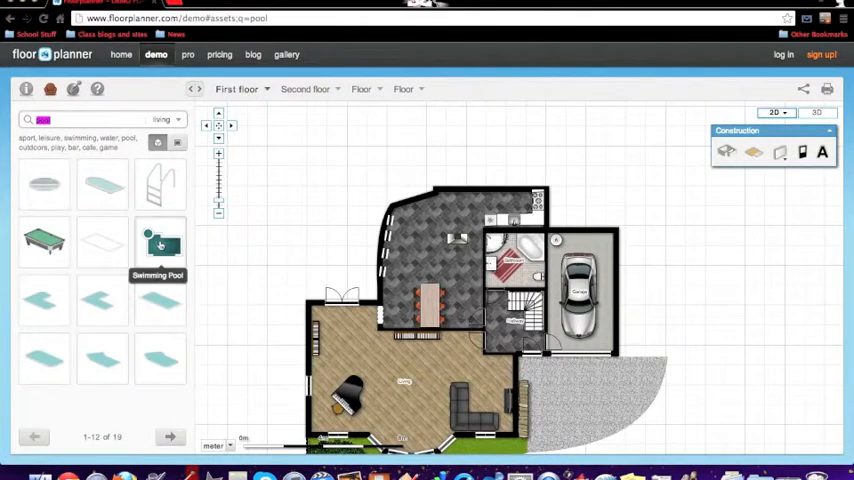
{"action": "left_click_drag", "start_coordinate": [160, 243], "coordinate": [285, 245]}
{"action": "type", "text": "grass"}
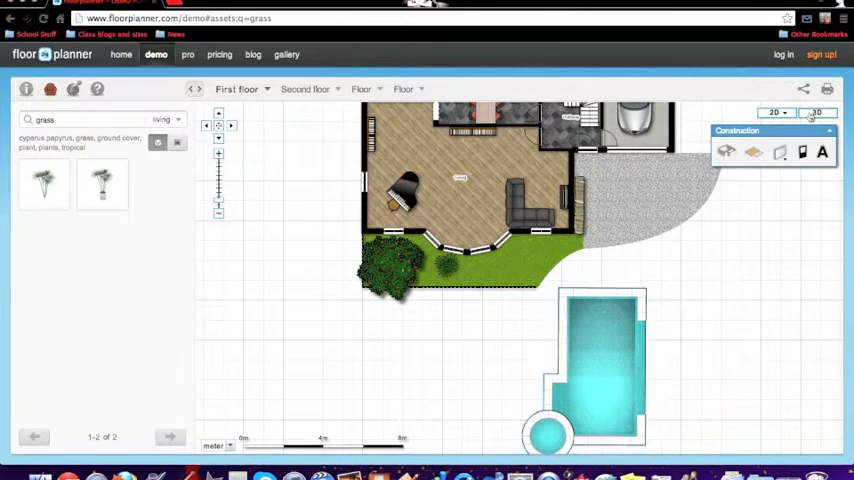
- Toggle the canvas to 3D and let the demo house model build
{"action": "left_click", "coordinate": [816, 112]}
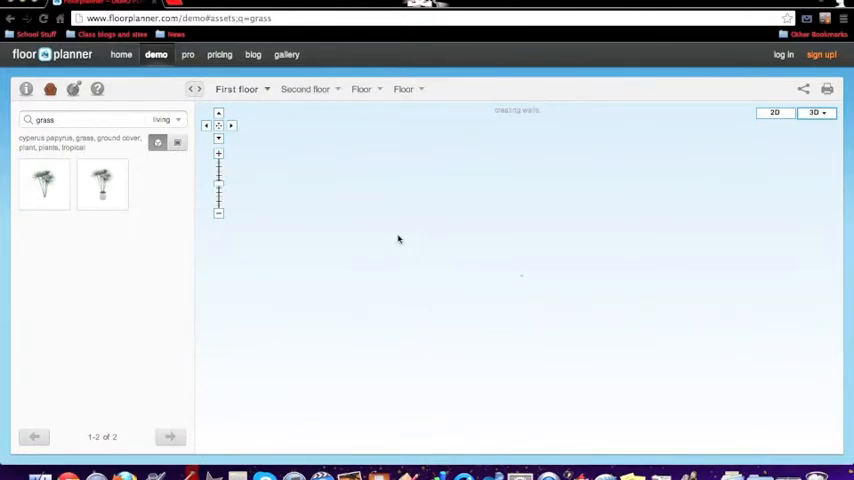
{"action": "left_click", "coordinate": [814, 112]}
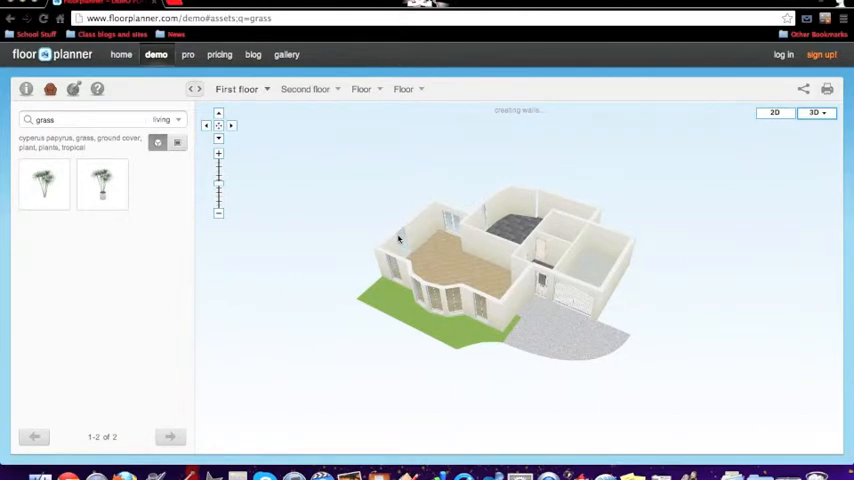
{"action": "mouse_move", "coordinate": [409, 288]}
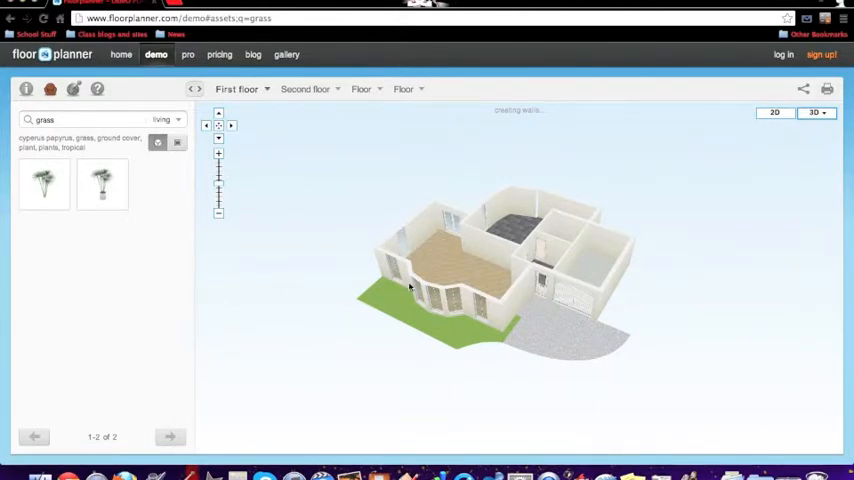